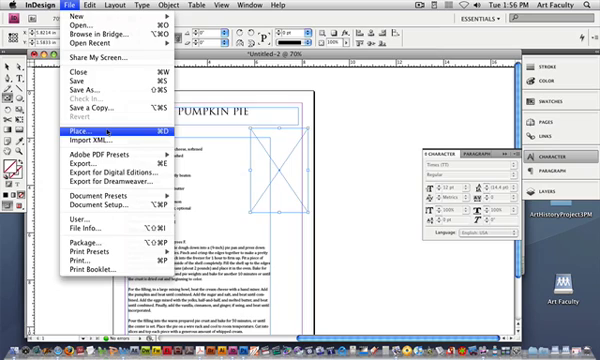
# Place the Pumpkin image file into the selected frame on the recipe page.
pyautogui.click(80, 127)
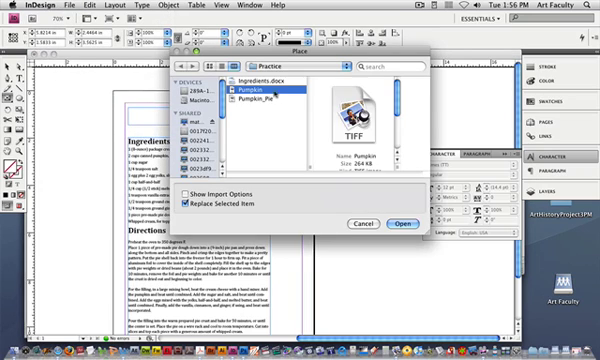
pyautogui.click(406, 224)
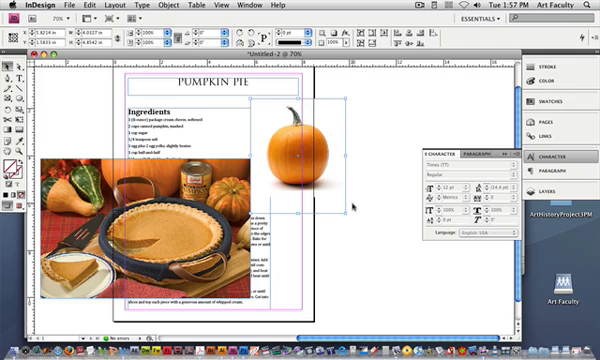
pyautogui.moveTo(75, 75)
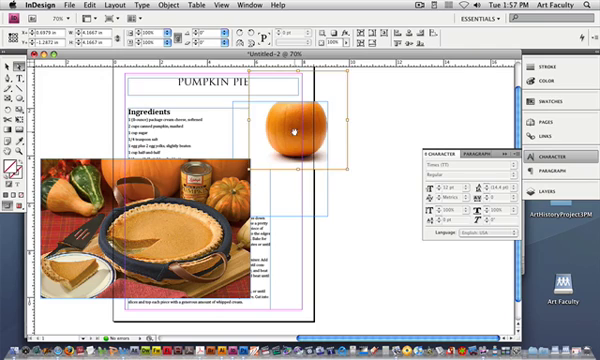
# Shift the pumpkin photo within its frame so it sits beside the title.
pyautogui.moveTo(295, 120); pyautogui.dragTo(290, 165)
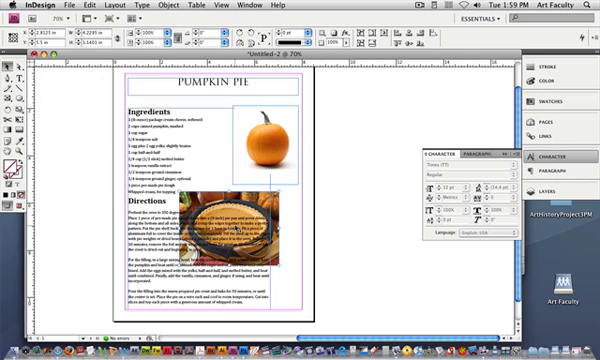
# Scroll the page to view the pie photo over the Directions text.
pyautogui.scroll(-3)
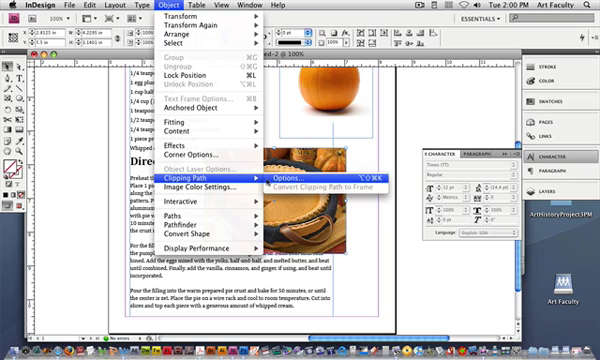
# Open the clipping path settings for the pie photo so text can flow around it.
pyautogui.click(258, 5)
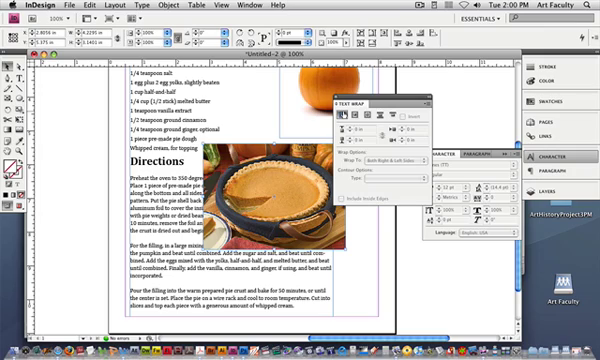
pyautogui.moveTo(341, 111)
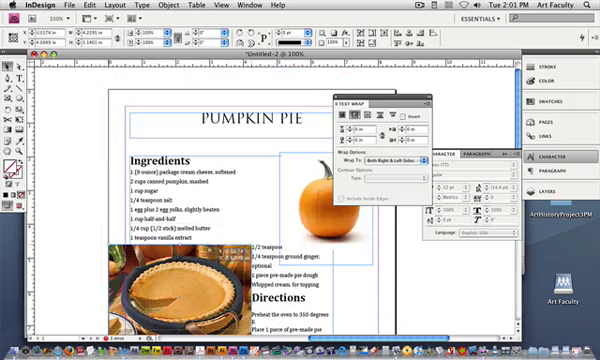
pyautogui.scroll(-3)
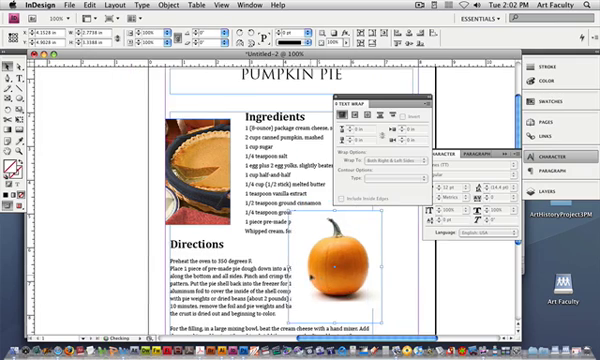
# Scroll to the Directions text beside the pumpkin image.
pyautogui.scroll(-3)
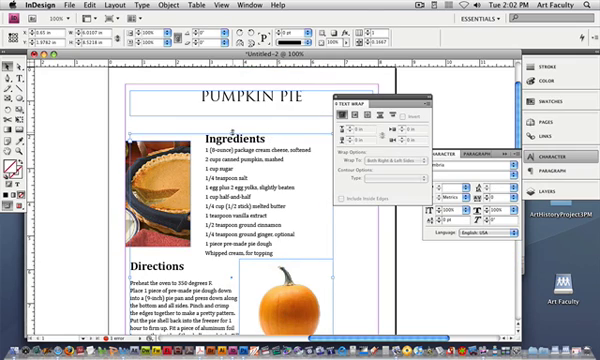
pyautogui.scroll(-3)
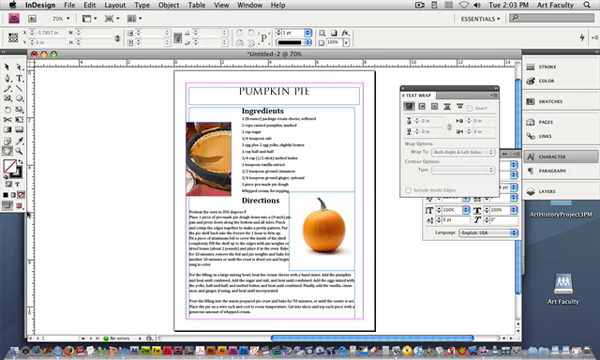
pyautogui.moveTo(12, 208)
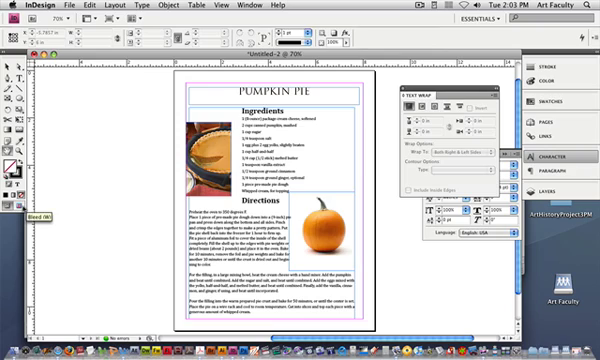